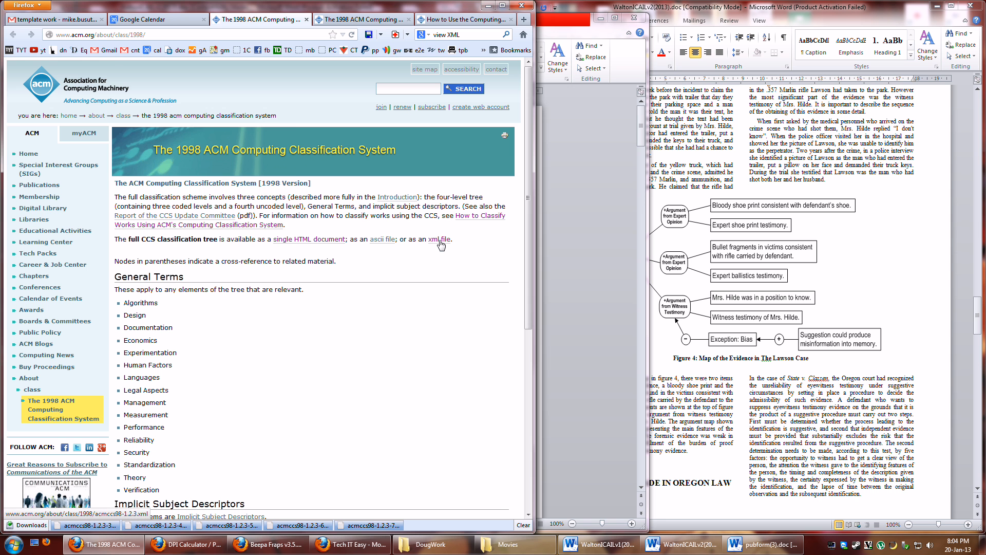
Open the ACM 1998 classification XML file with Firefox as the helper application
click(440, 239)
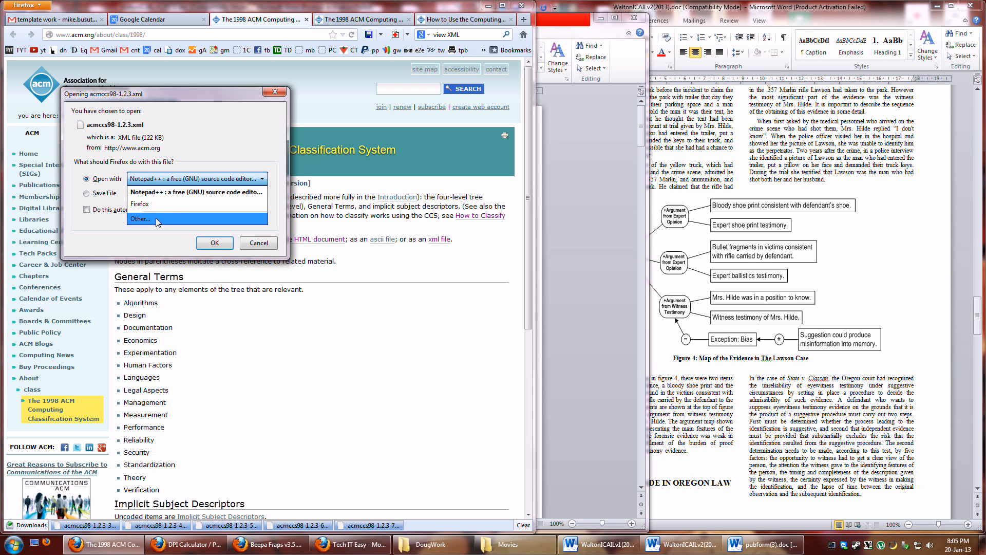
click(140, 218)
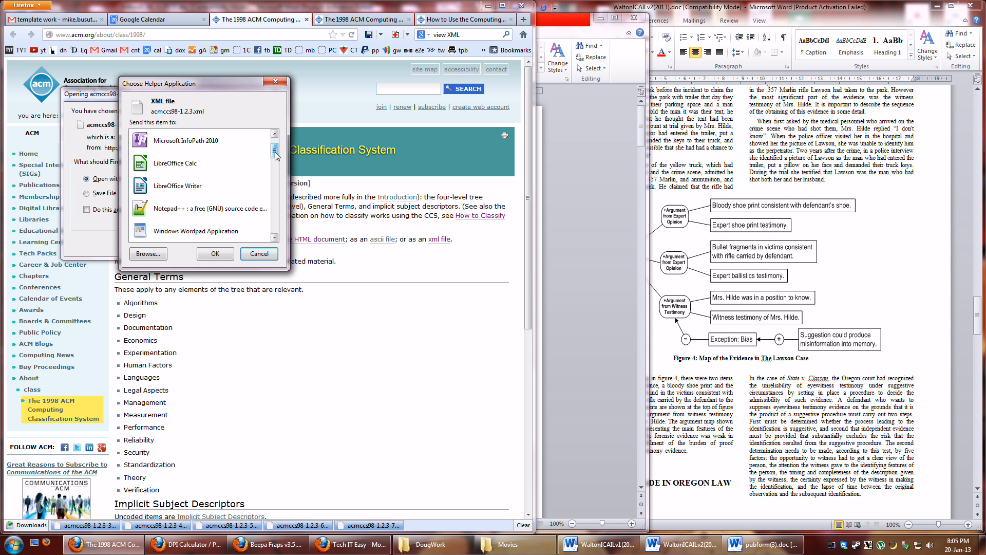
scroll(down, 3)
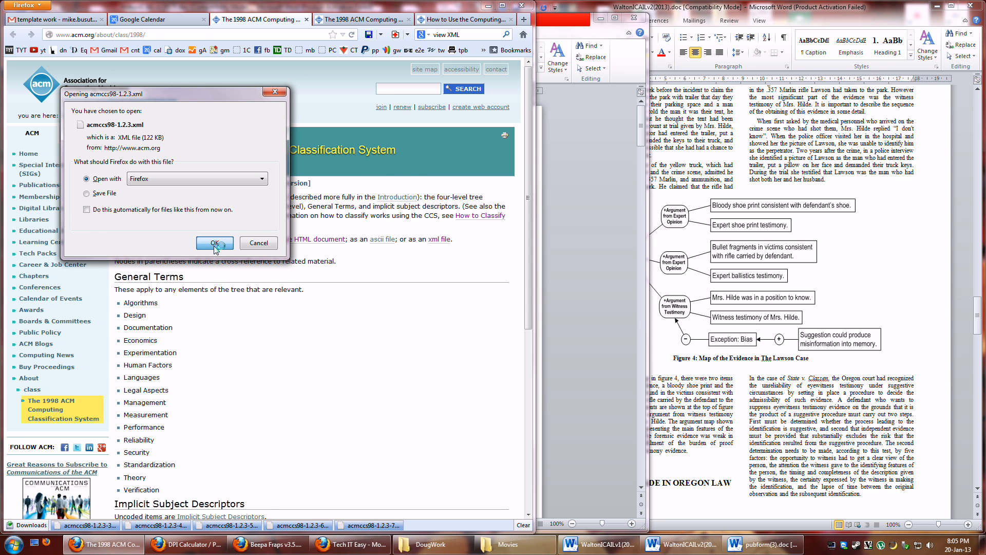
click(214, 244)
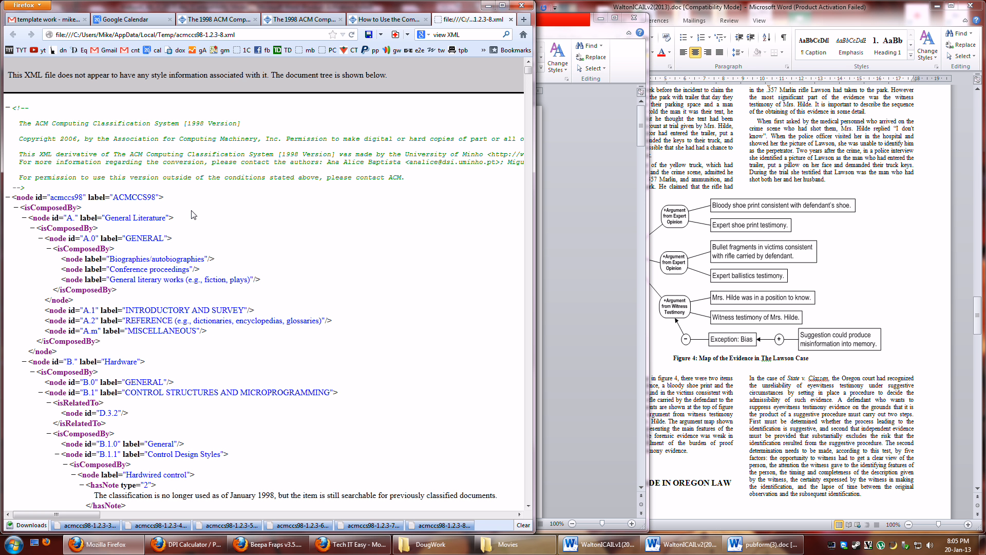
mouse_move(116, 230)
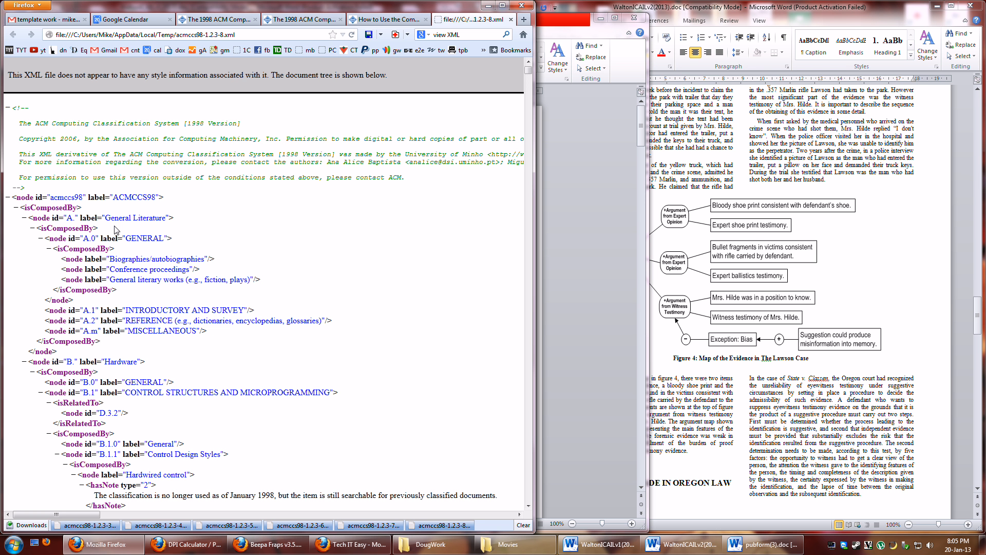
mouse_move(116, 230)
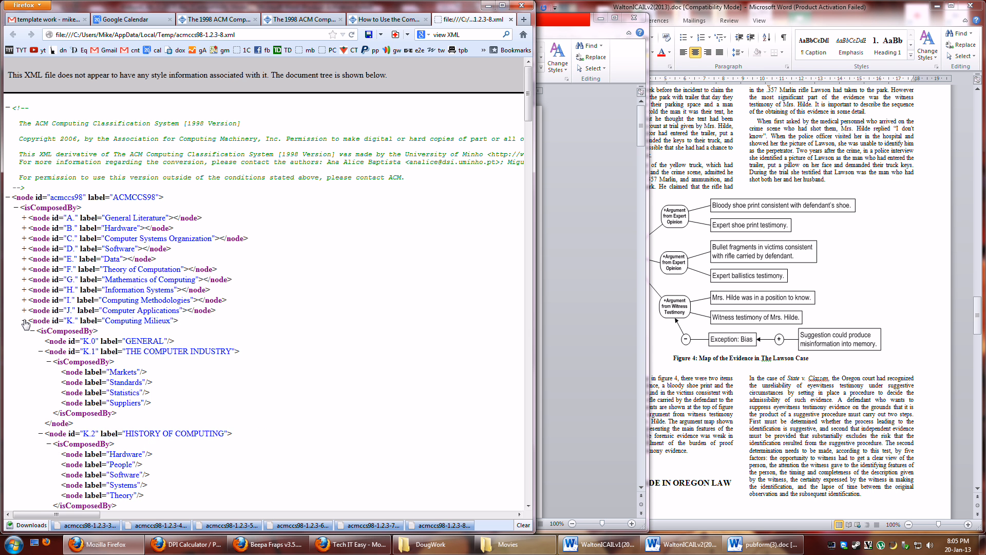
Collapse the last top-level node, K Computing Milieux
click(25, 320)
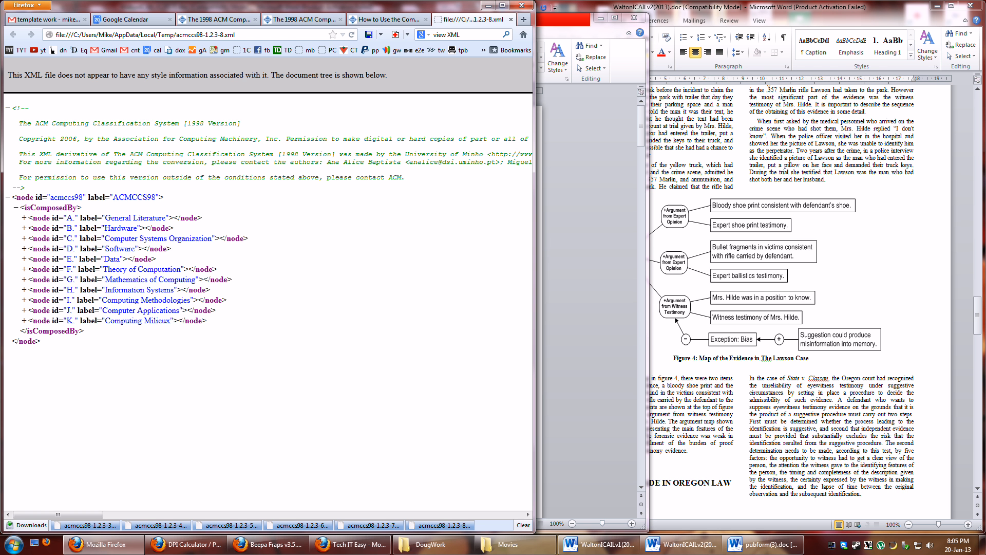
mouse_move(21, 275)
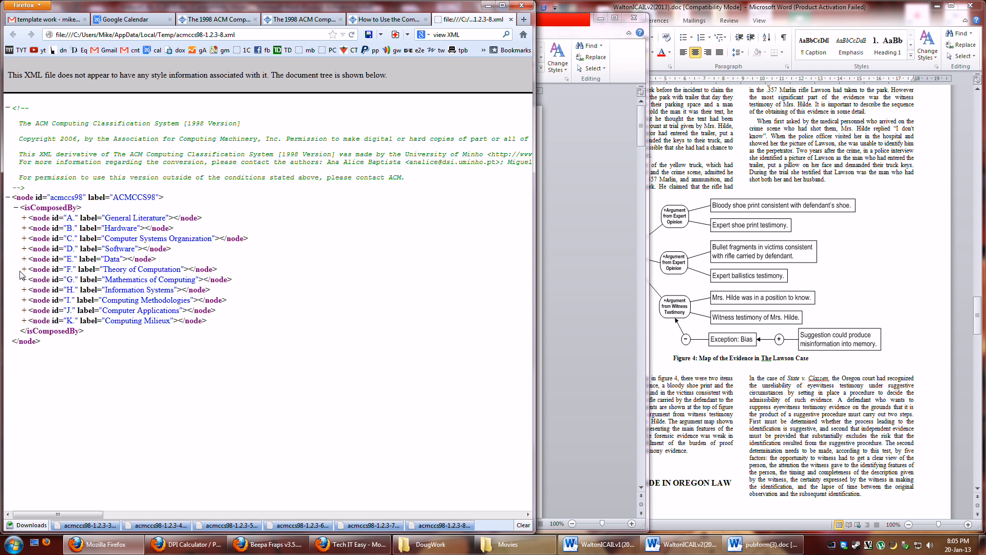
Expand node F, fold subtrees F.1, F.2 and F.4, then double-click two F labels
click(24, 269)
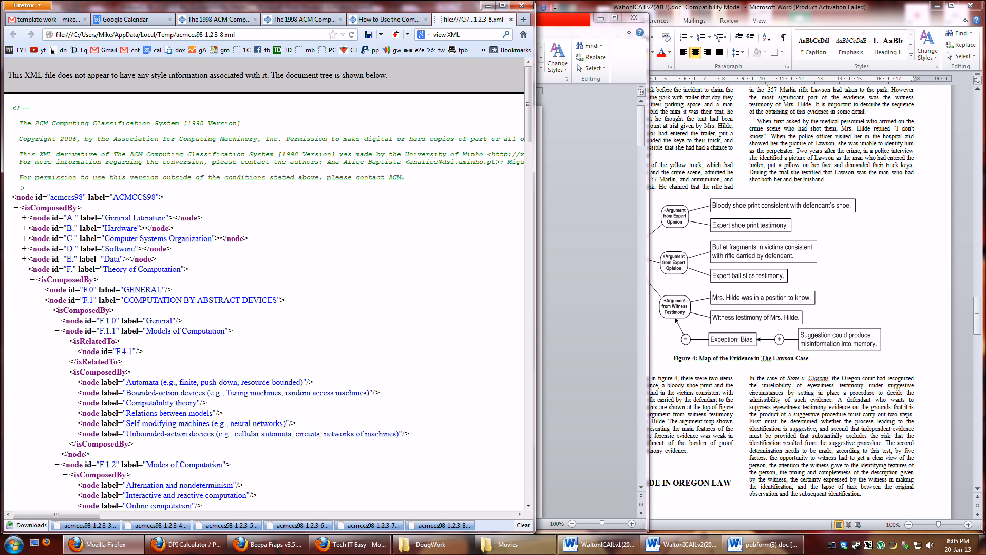
click(44, 299)
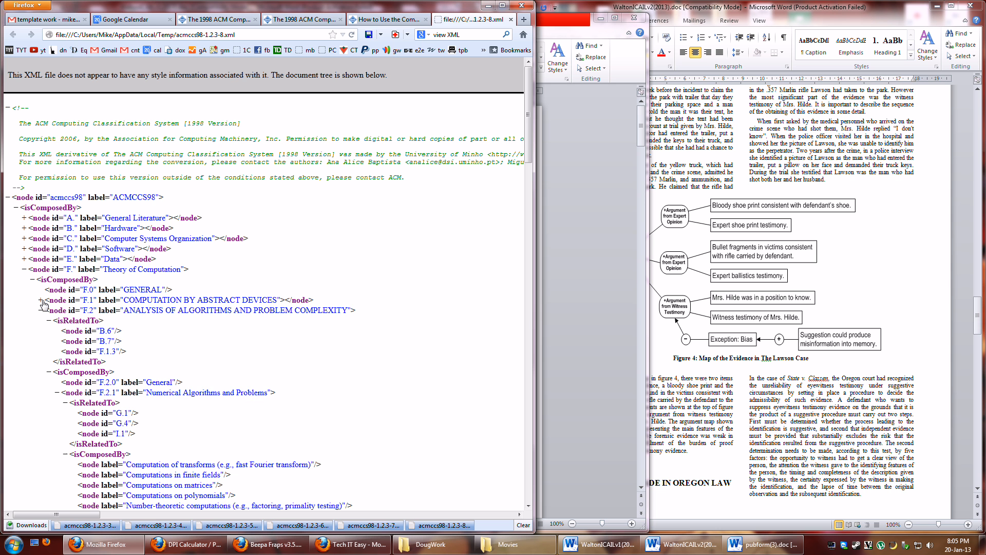
click(40, 299)
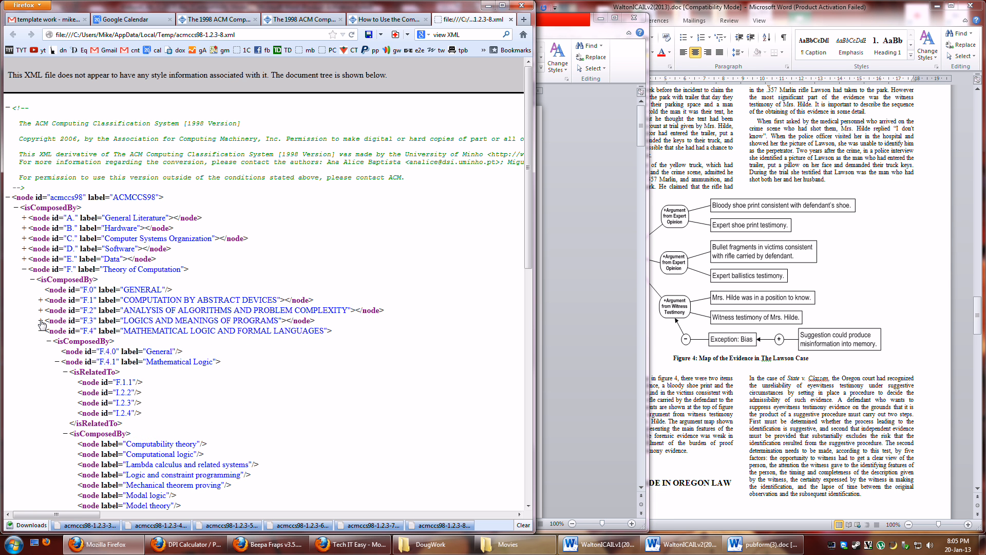
click(32, 331)
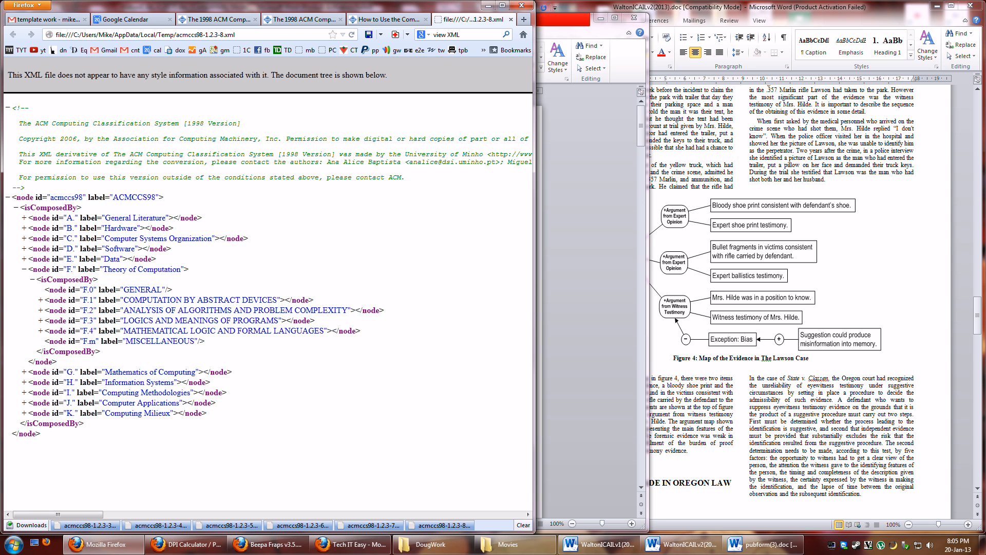
double_click(145, 299)
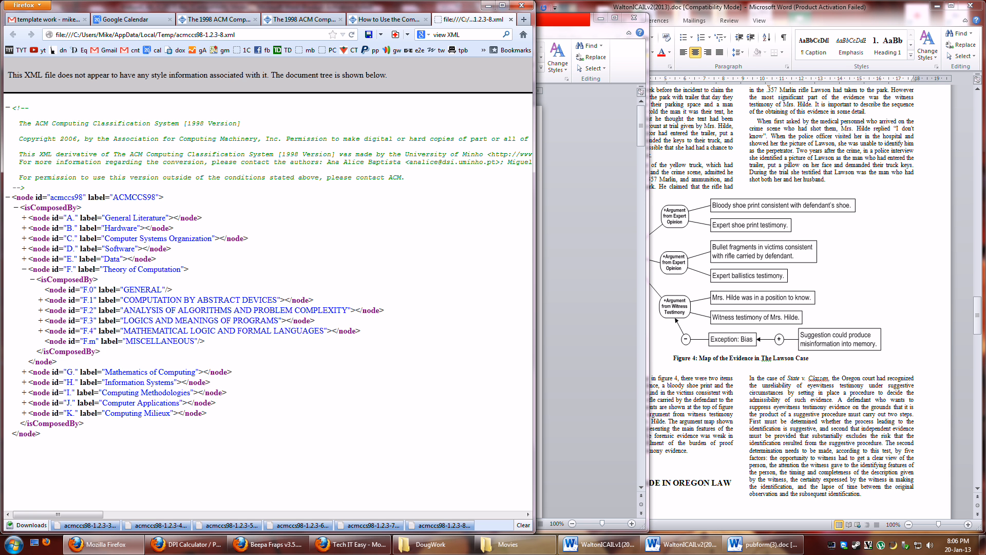
double_click(139, 310)
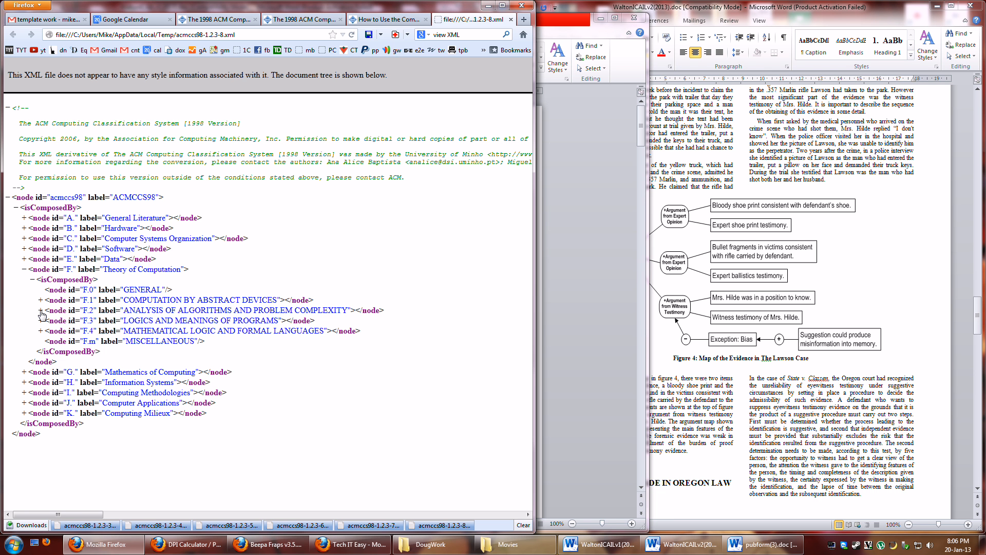
Expand F.2, then fold its isRelatedTo block, F.2.1 Numerical and F.2.2 Nonnumerical Algorithms
click(40, 309)
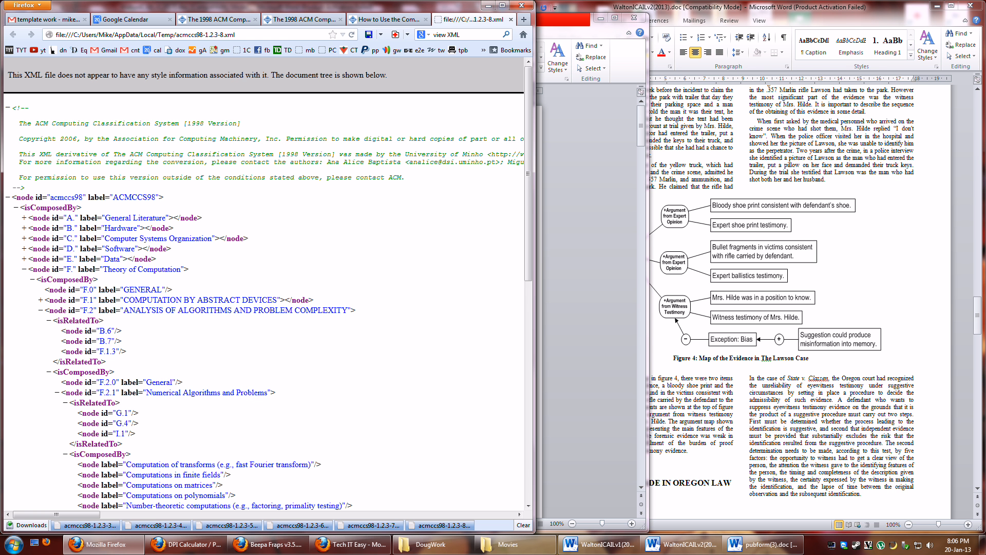
double_click(82, 331)
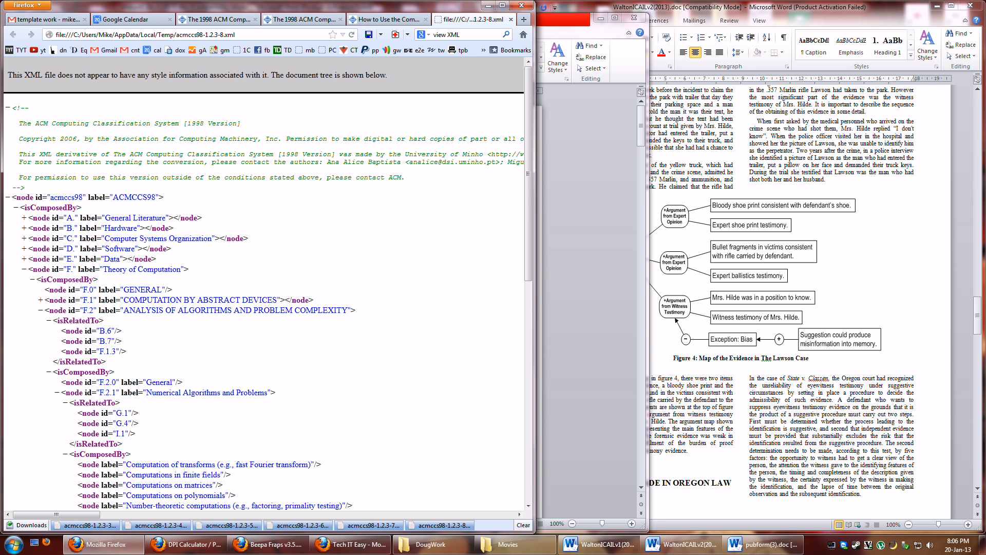
mouse_move(50, 325)
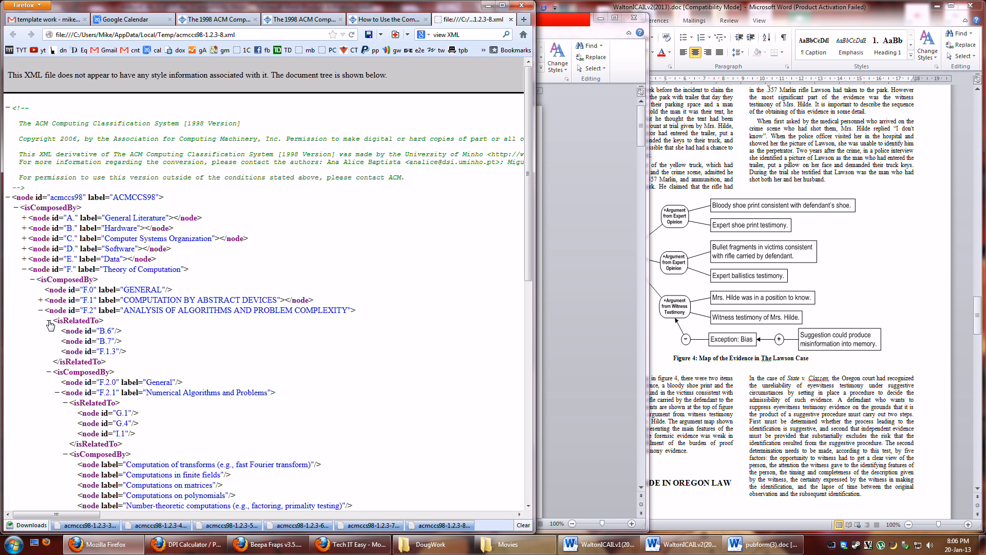
click(48, 320)
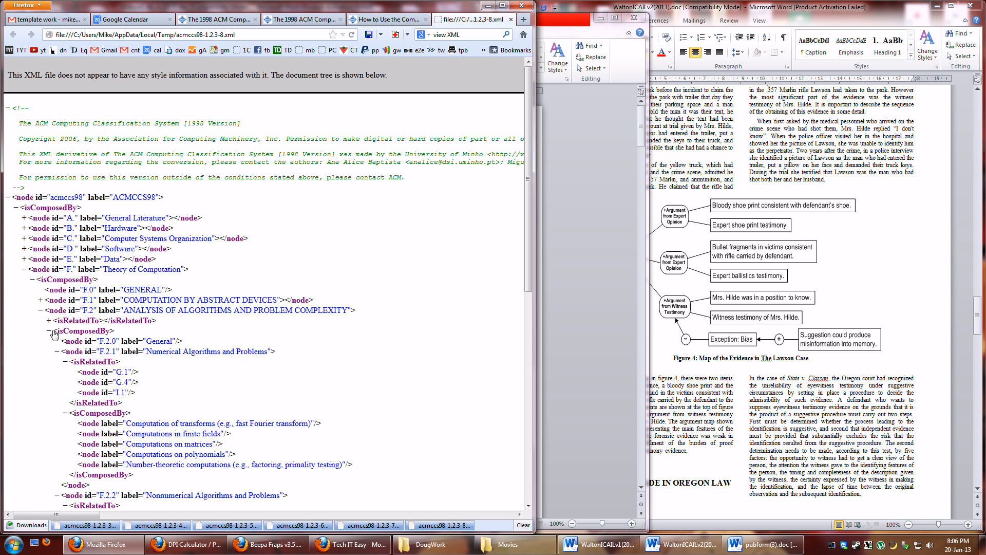
click(50, 351)
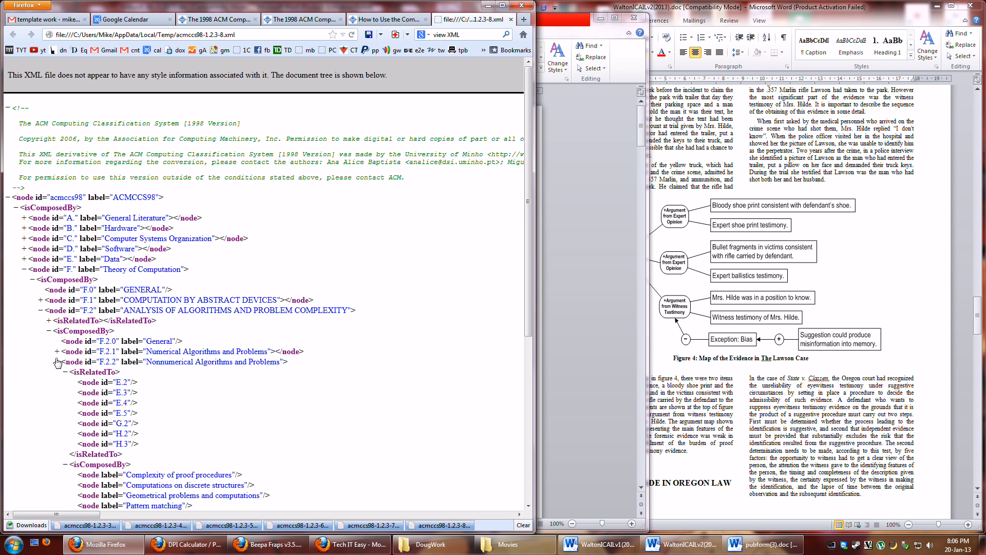
click(56, 361)
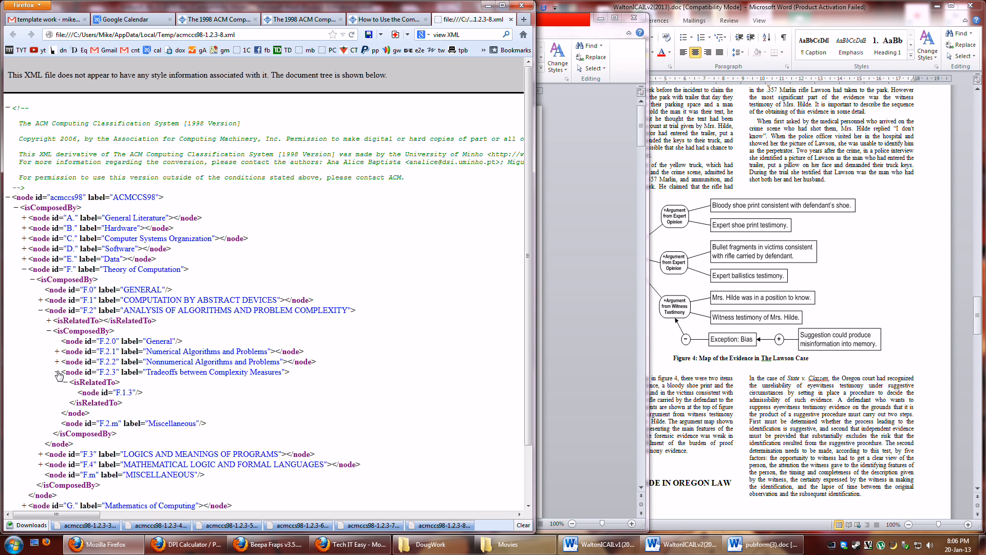
Fold F.2.3, select its 'Tradeoffs between Complexity Measures' label, re-expand, refold, then select its id
click(57, 372)
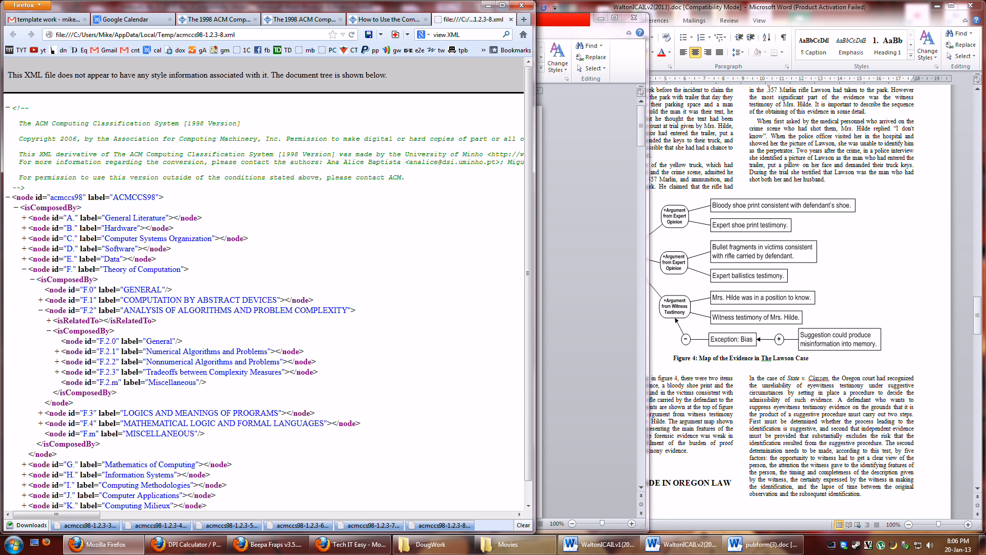
double_click(213, 372)
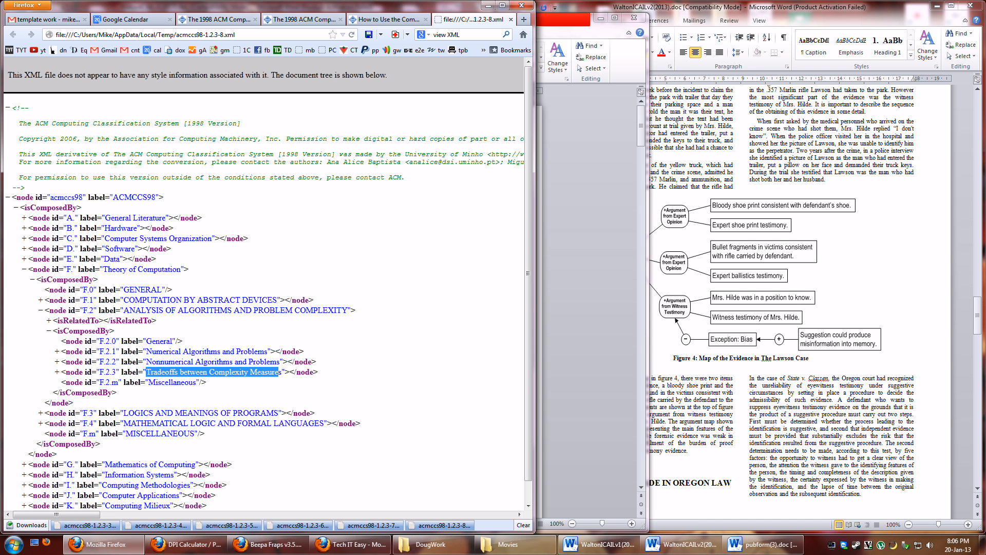
click(50, 372)
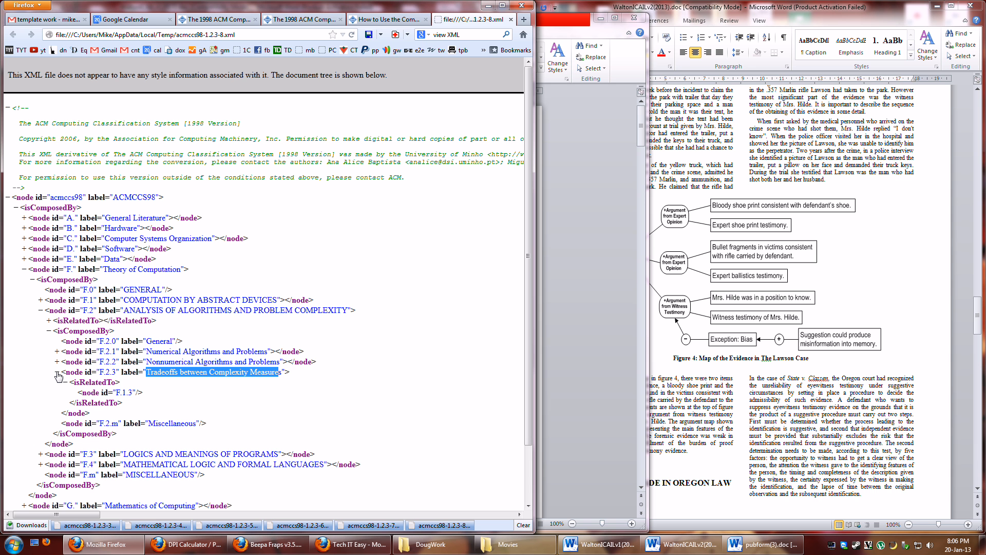
mouse_move(57, 375)
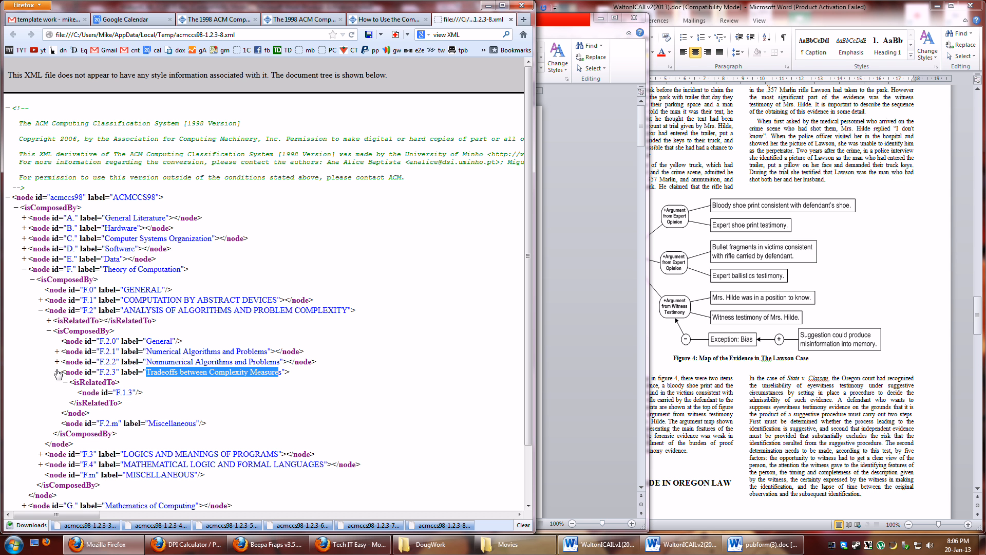
click(47, 372)
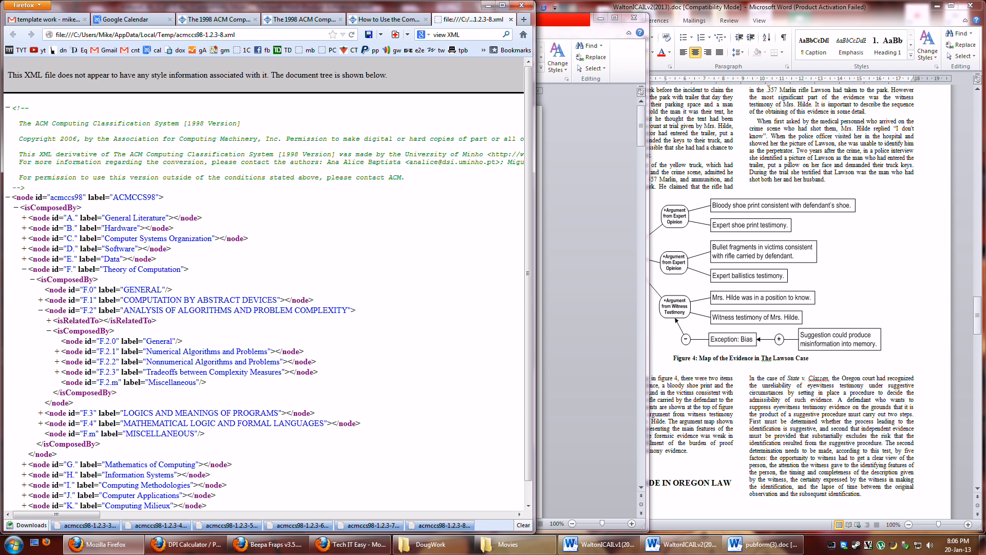
double_click(108, 372)
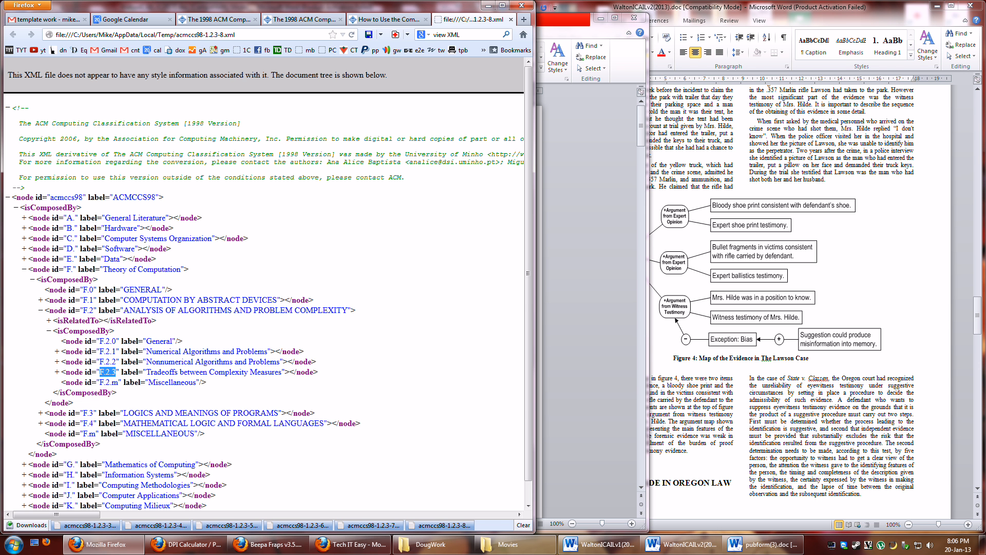